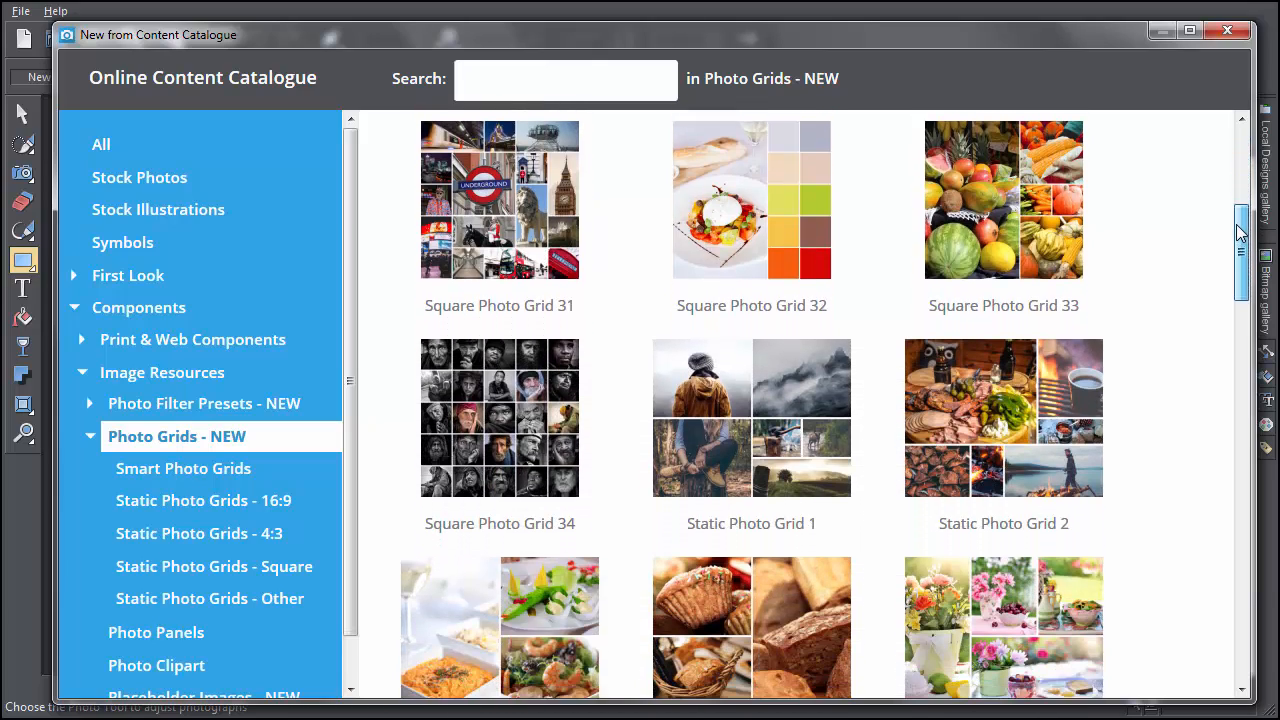
Step: Browse the Static 16:9 and 4:3 photo grid categories, then view the Smart Photo Grids collection
scroll("down", 3)
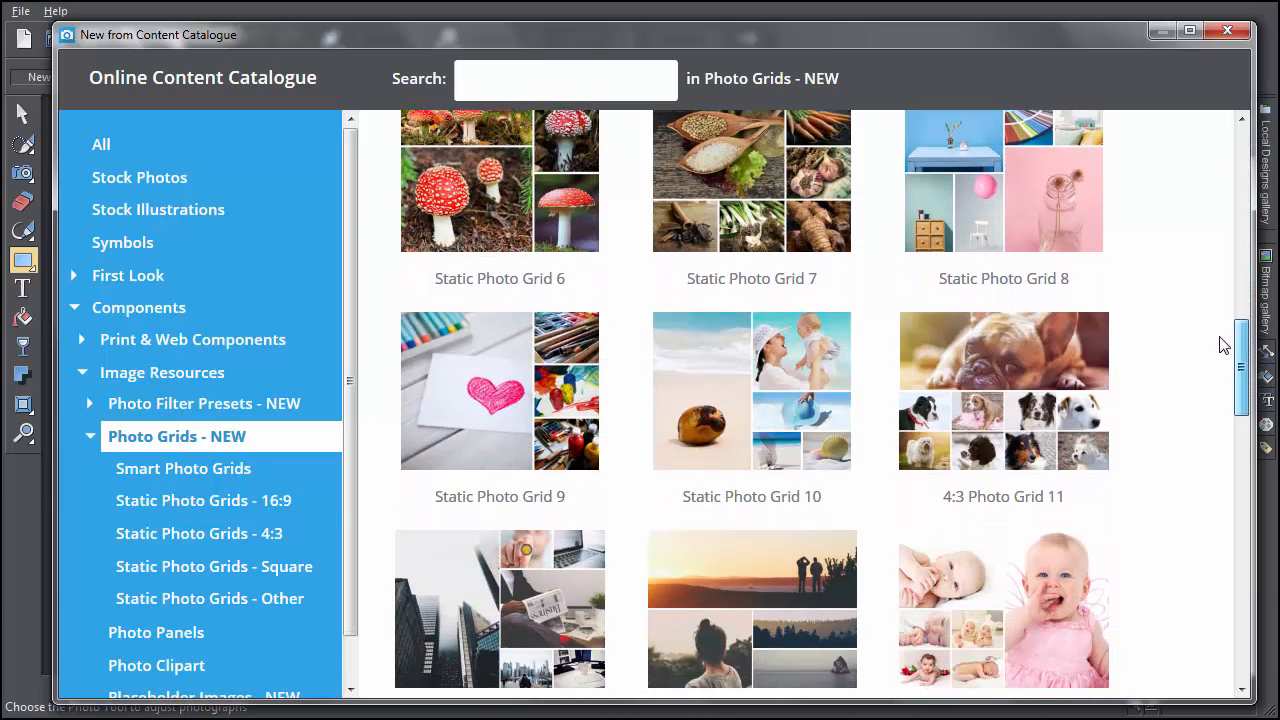
left_click(203, 500)
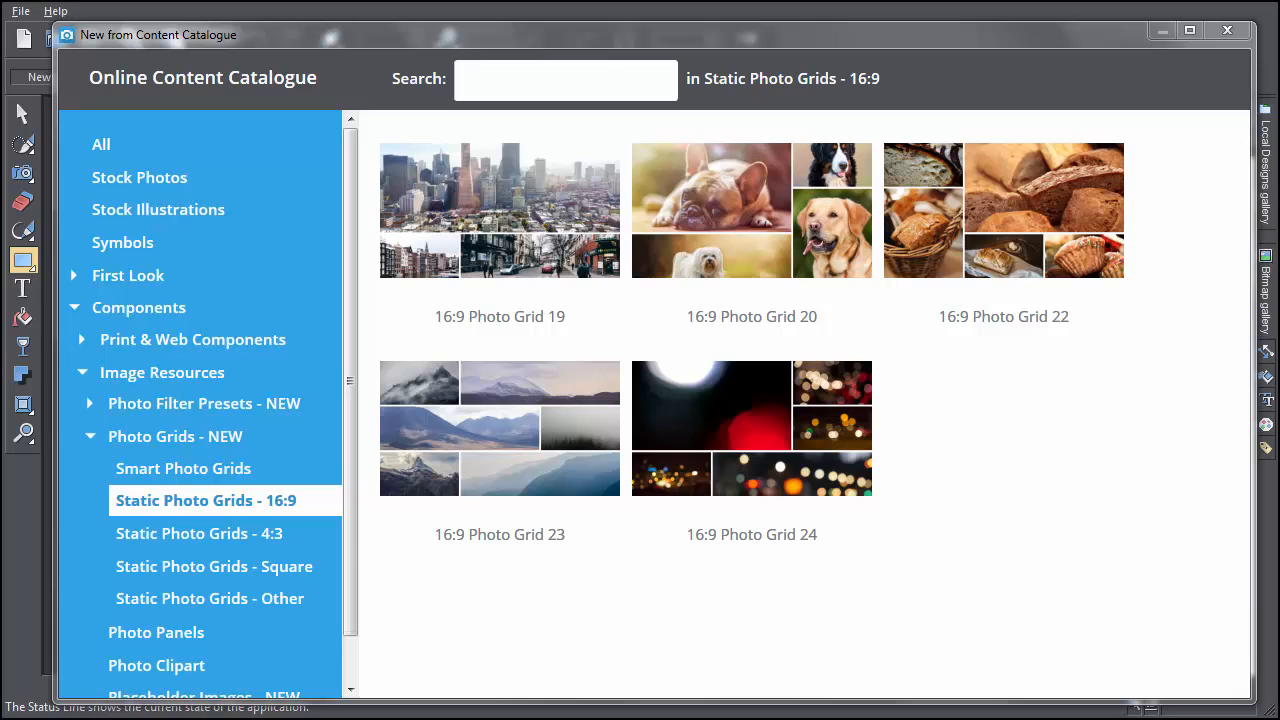
left_click(200, 533)
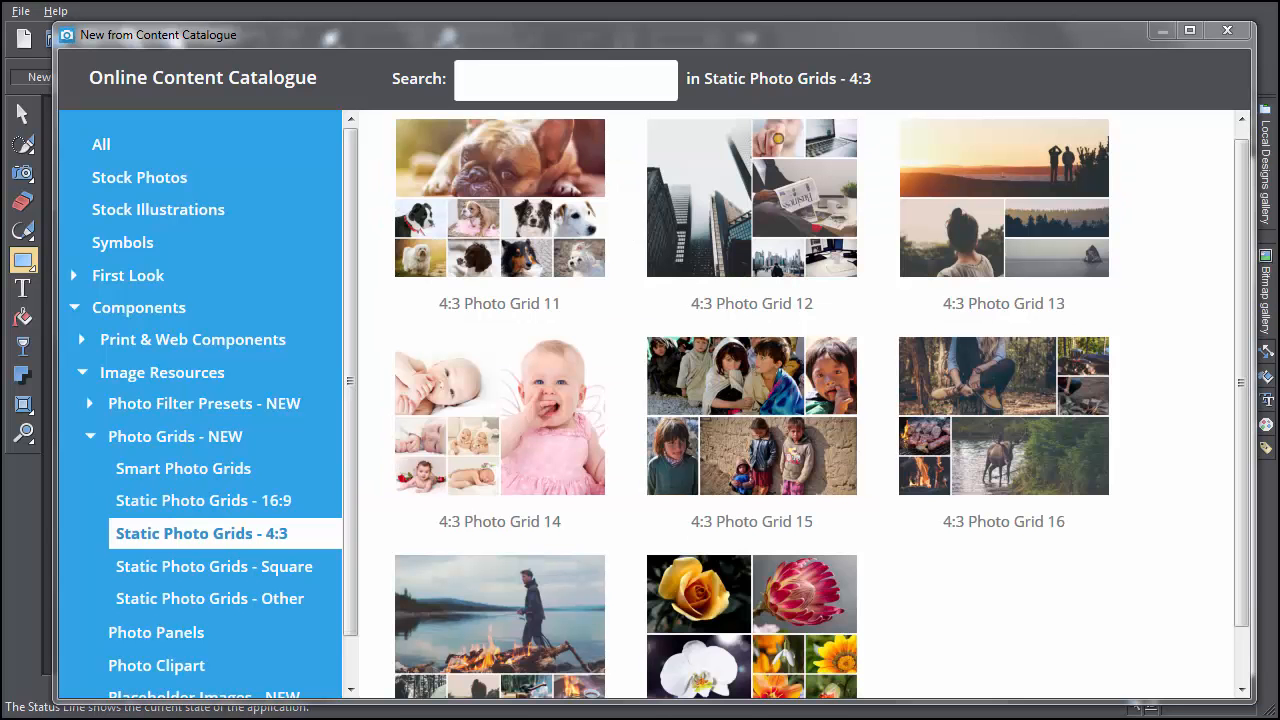
left_click(184, 468)
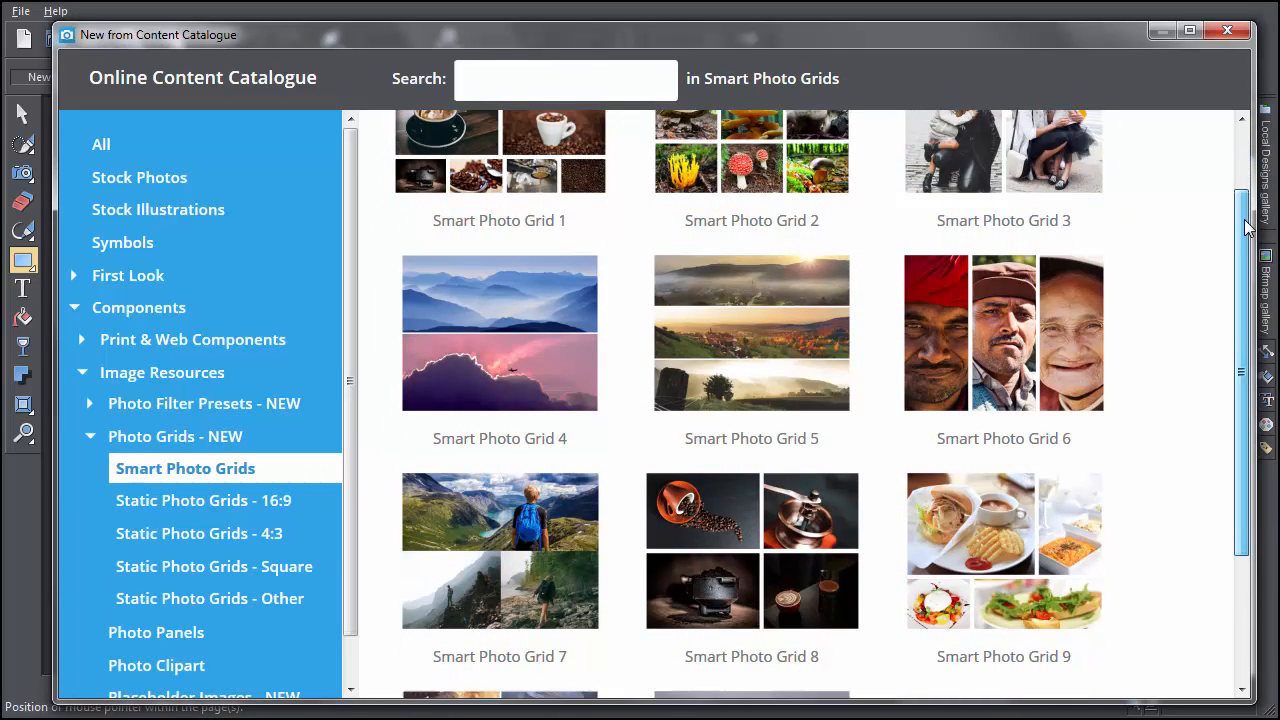
scroll("down", 3)
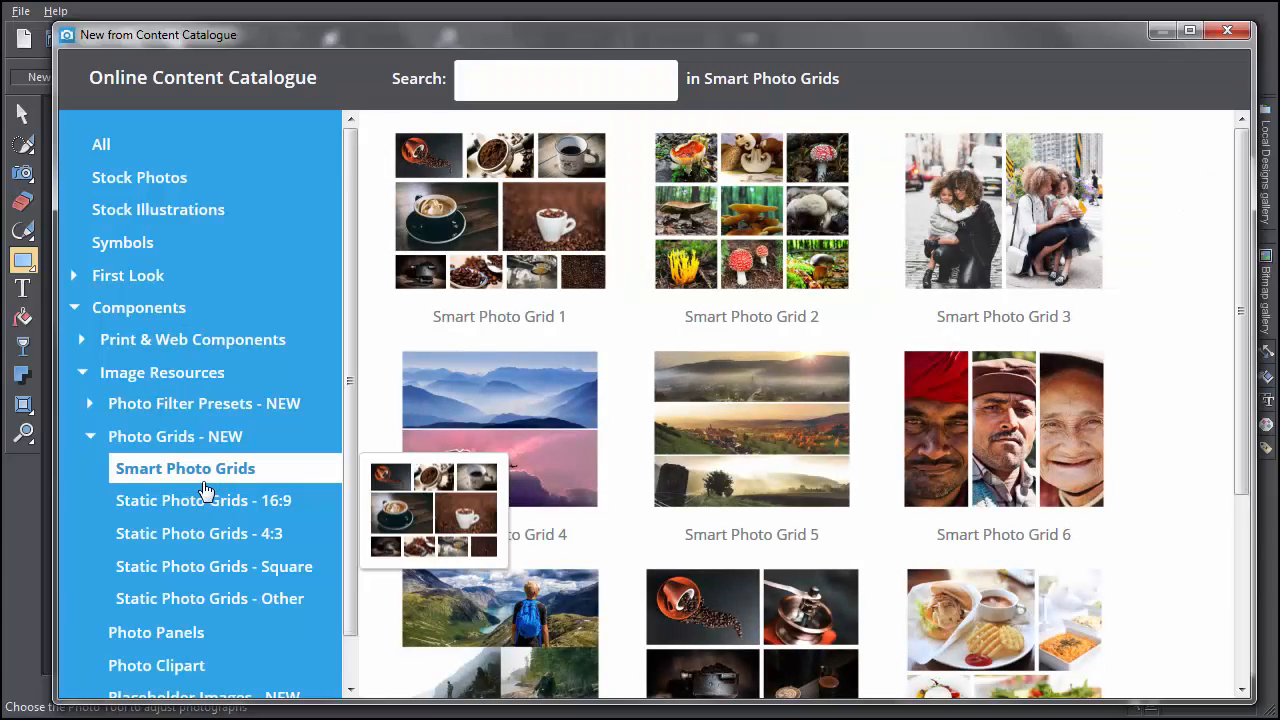
Step: Open the coffee Smart Photo Grid 1 as a new document and pick CoffeeTime.png
double_click(498, 213)
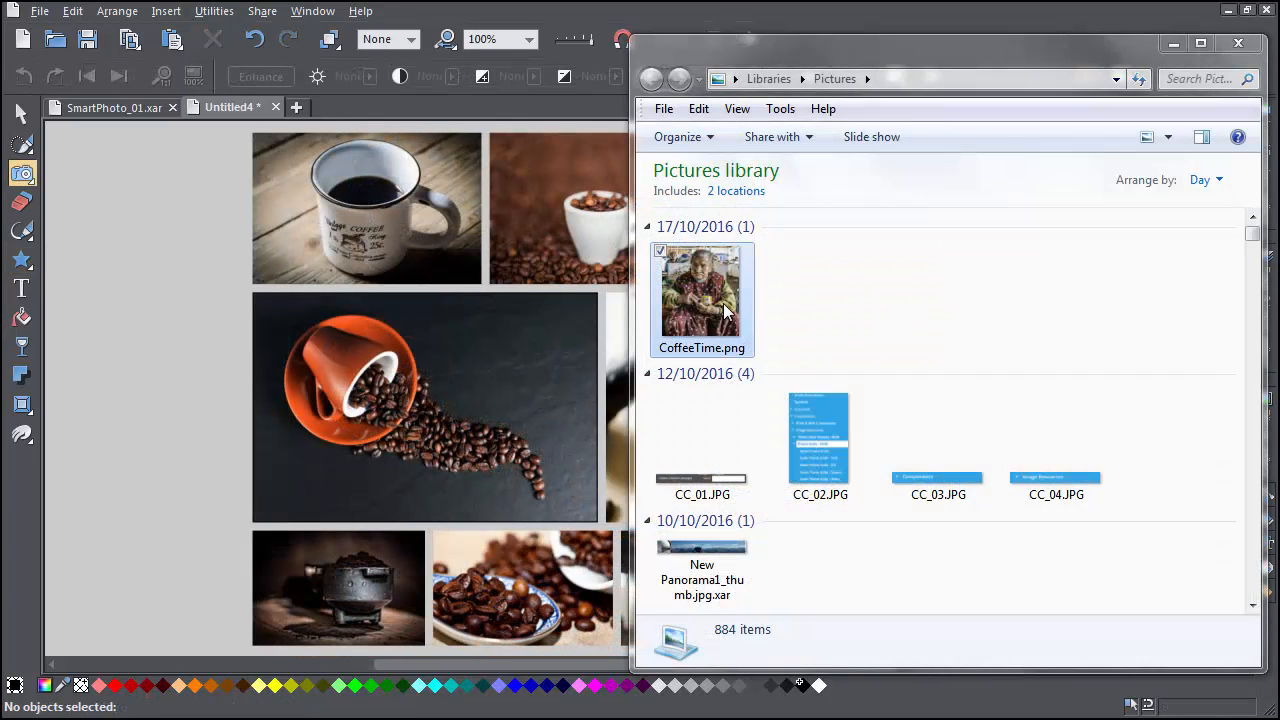
left_click(701, 295)
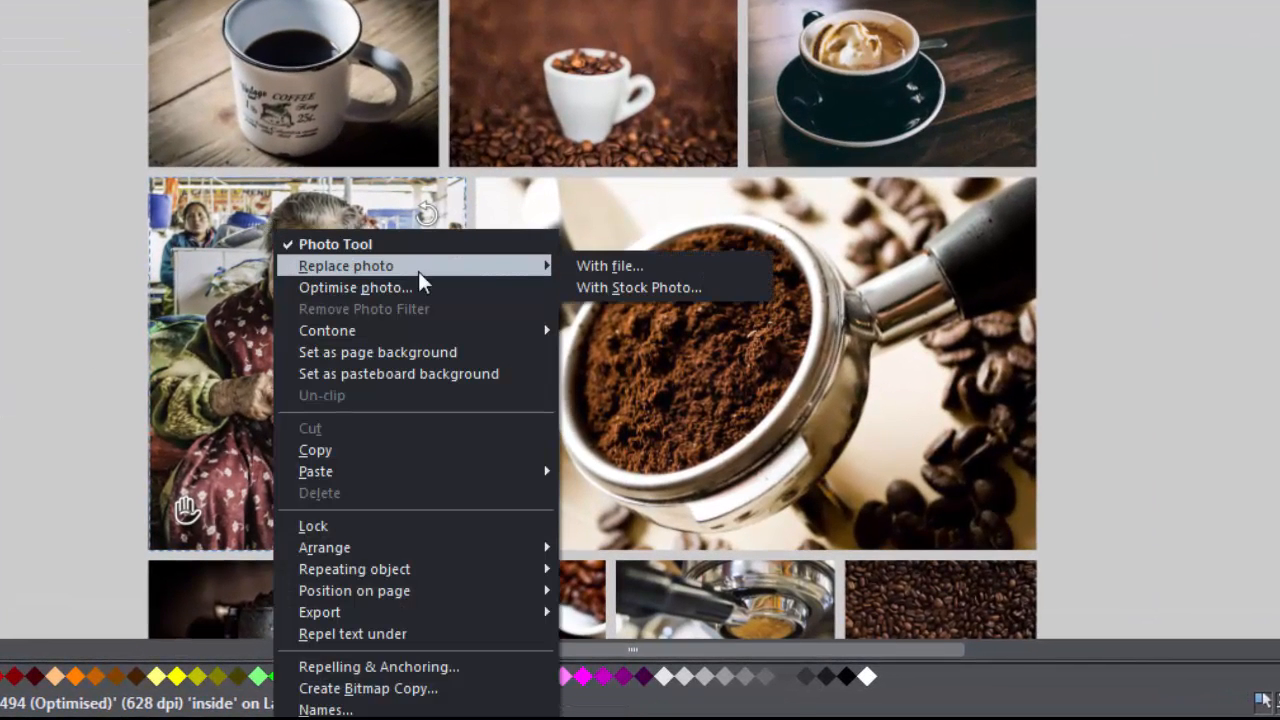
mouse_move(610, 273)
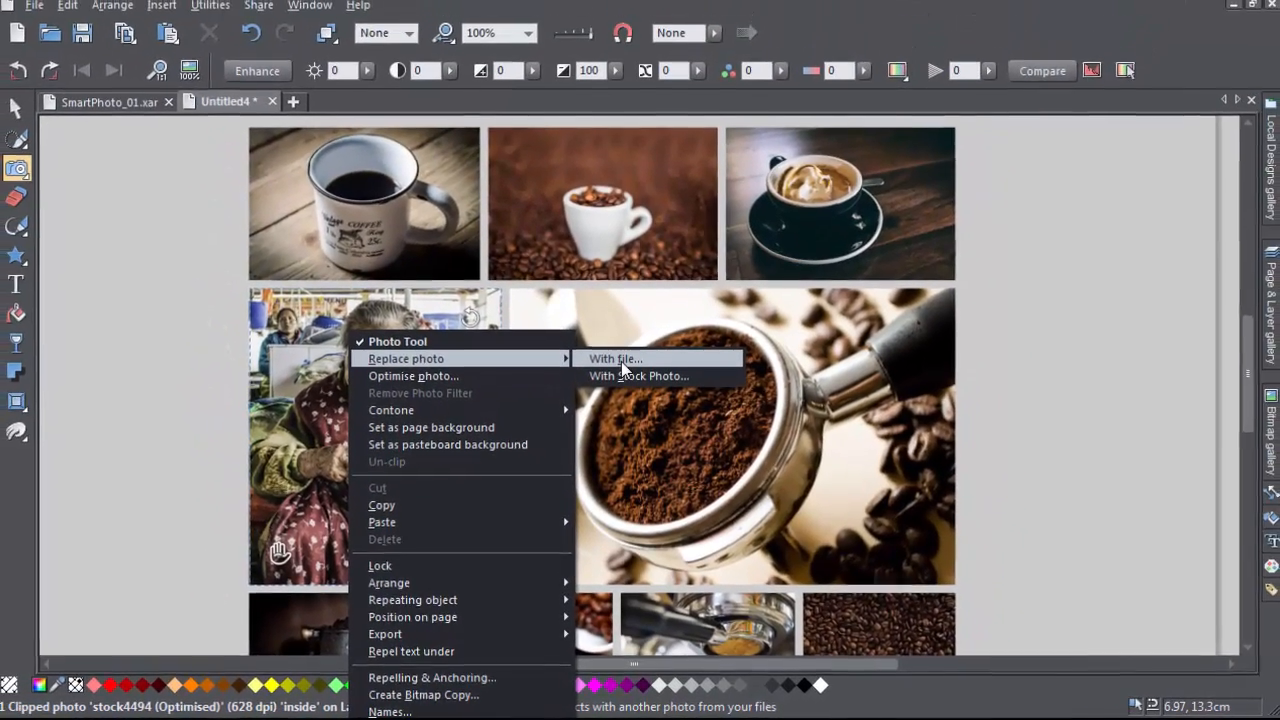
Step: Replace the portrait photo with a stock photo found by searching for coffee
left_click(615, 358)
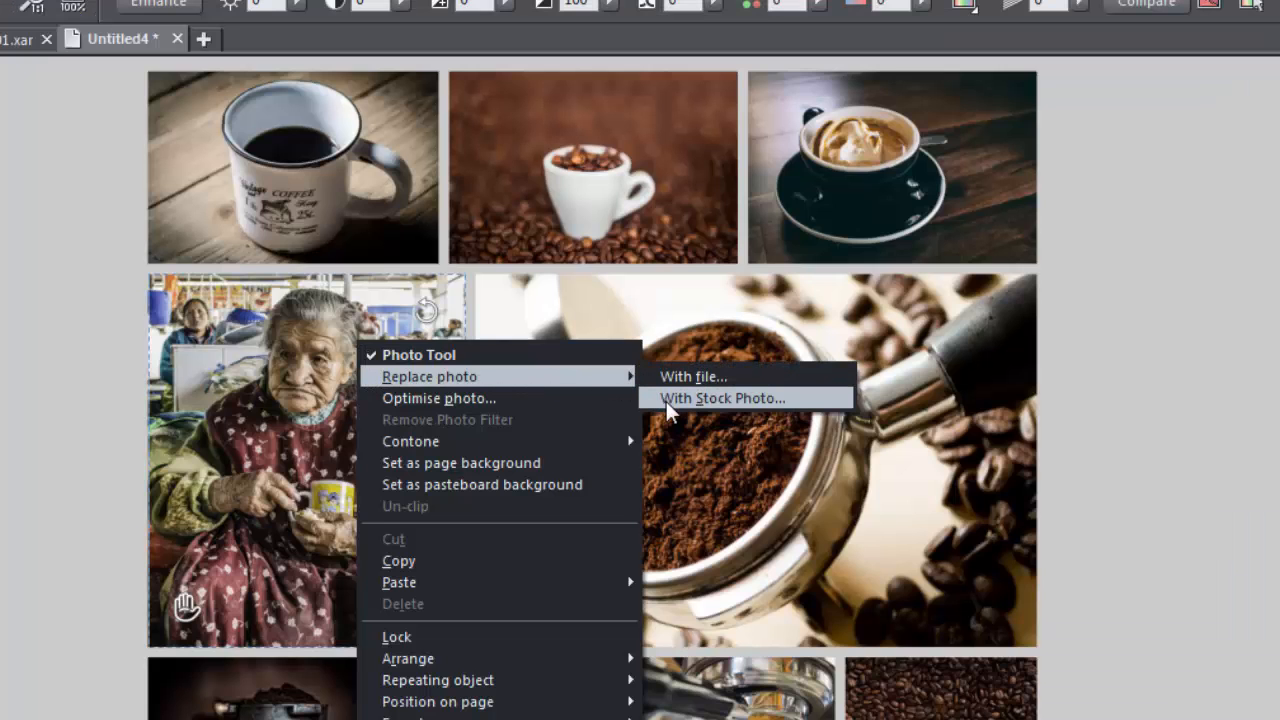
left_click(723, 398)
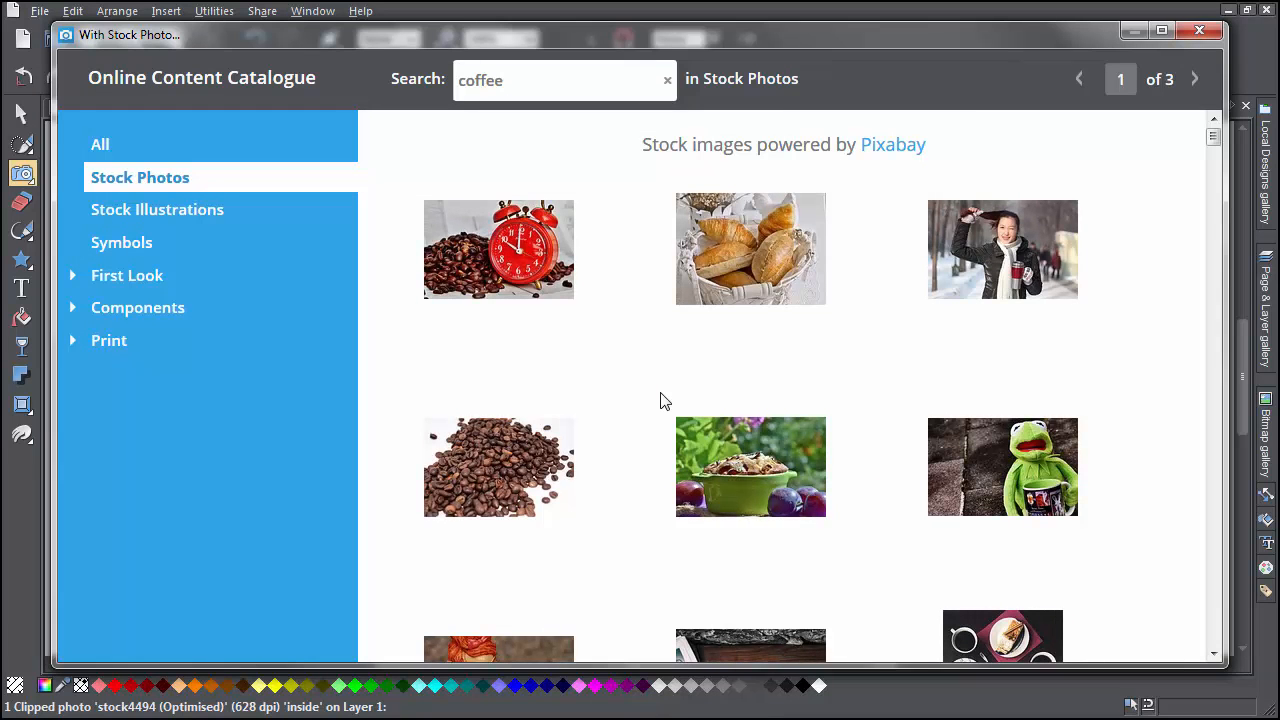
left_click(1199, 30)
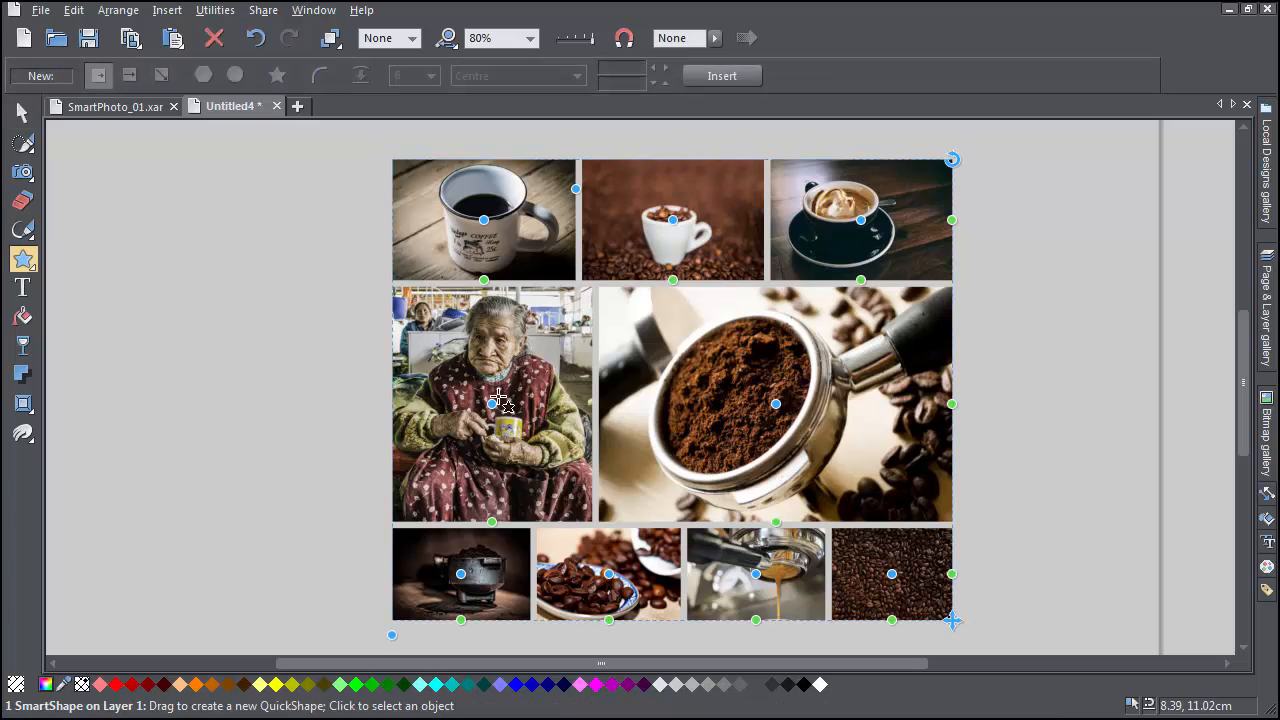
left_click(23, 259)
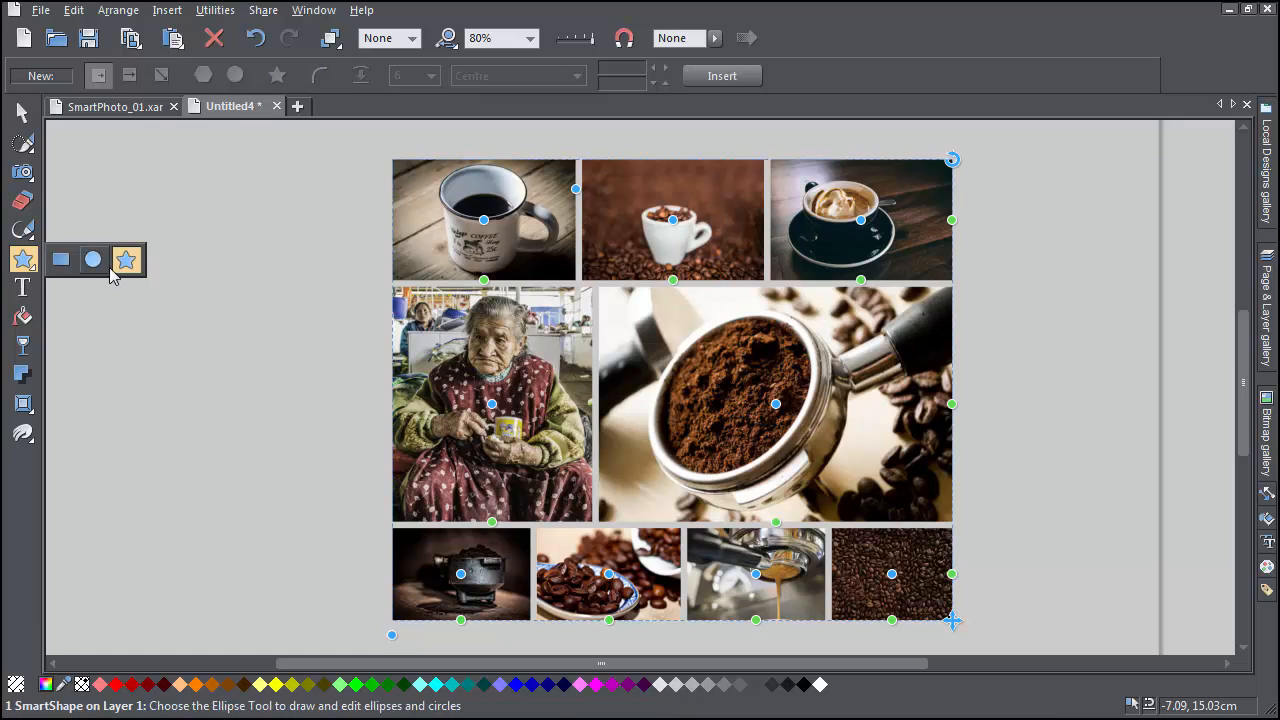
mouse_move(127, 260)
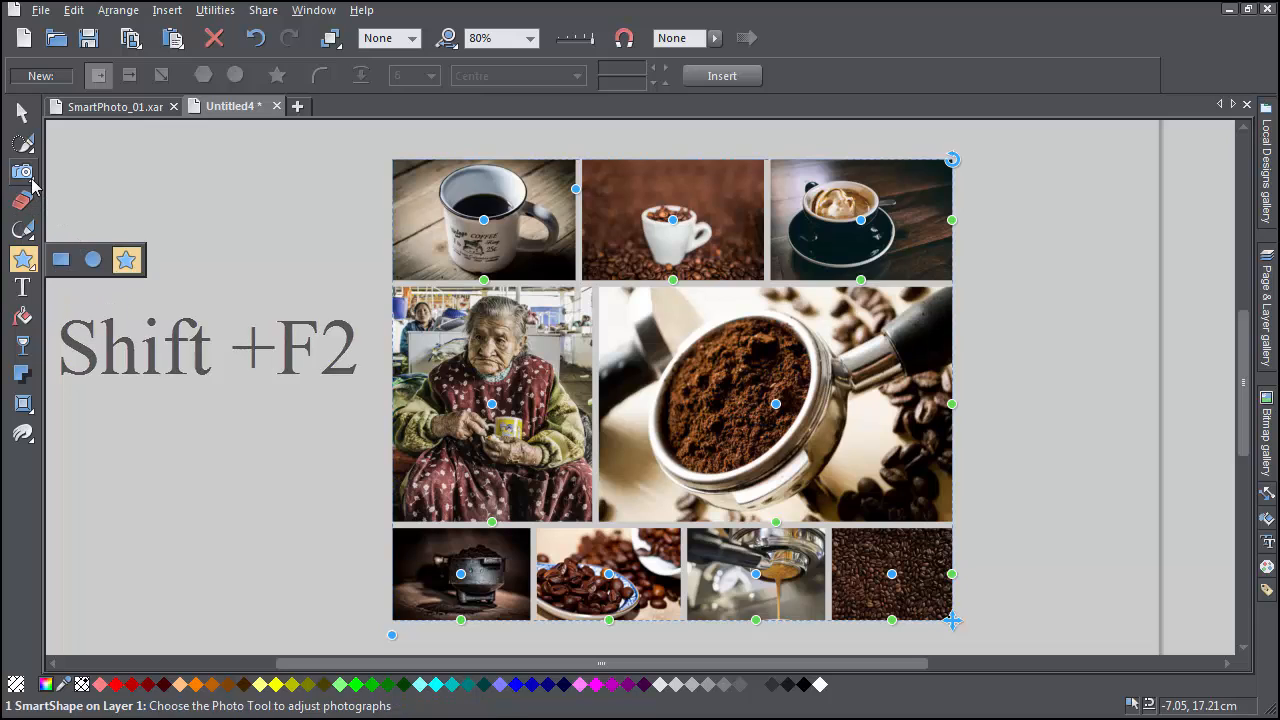
left_click(22, 172)
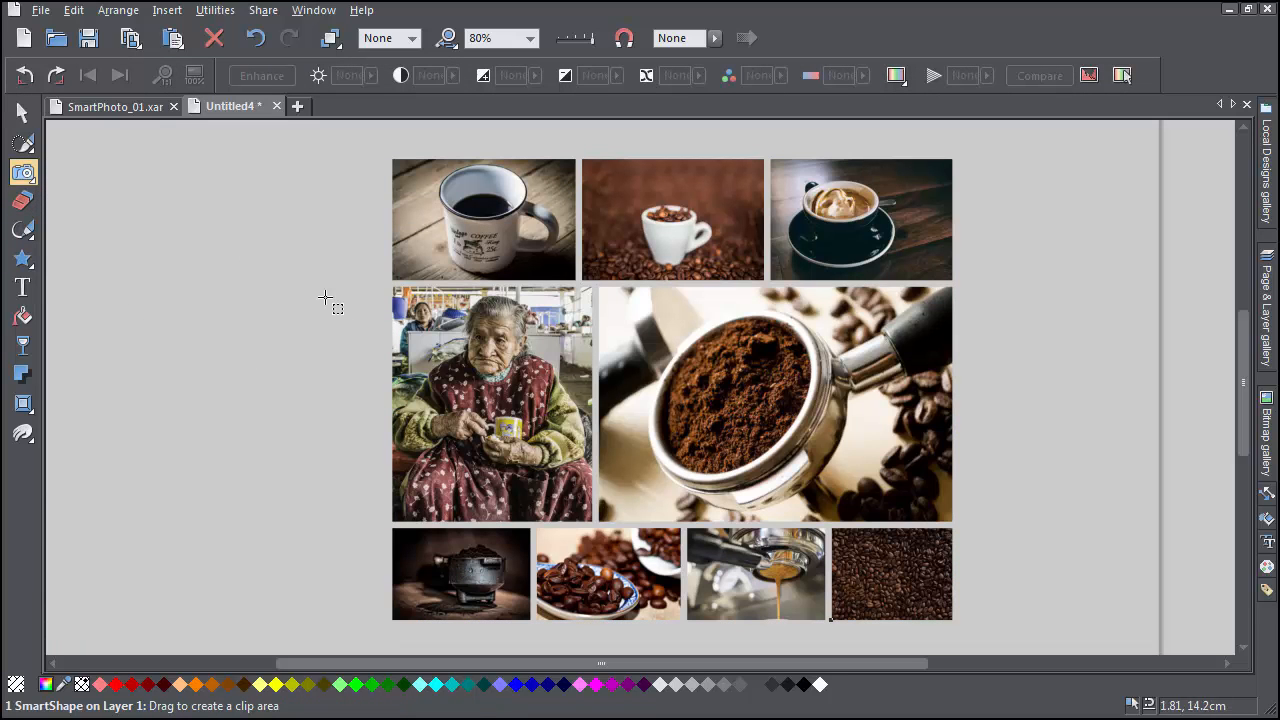
left_click(490, 405)
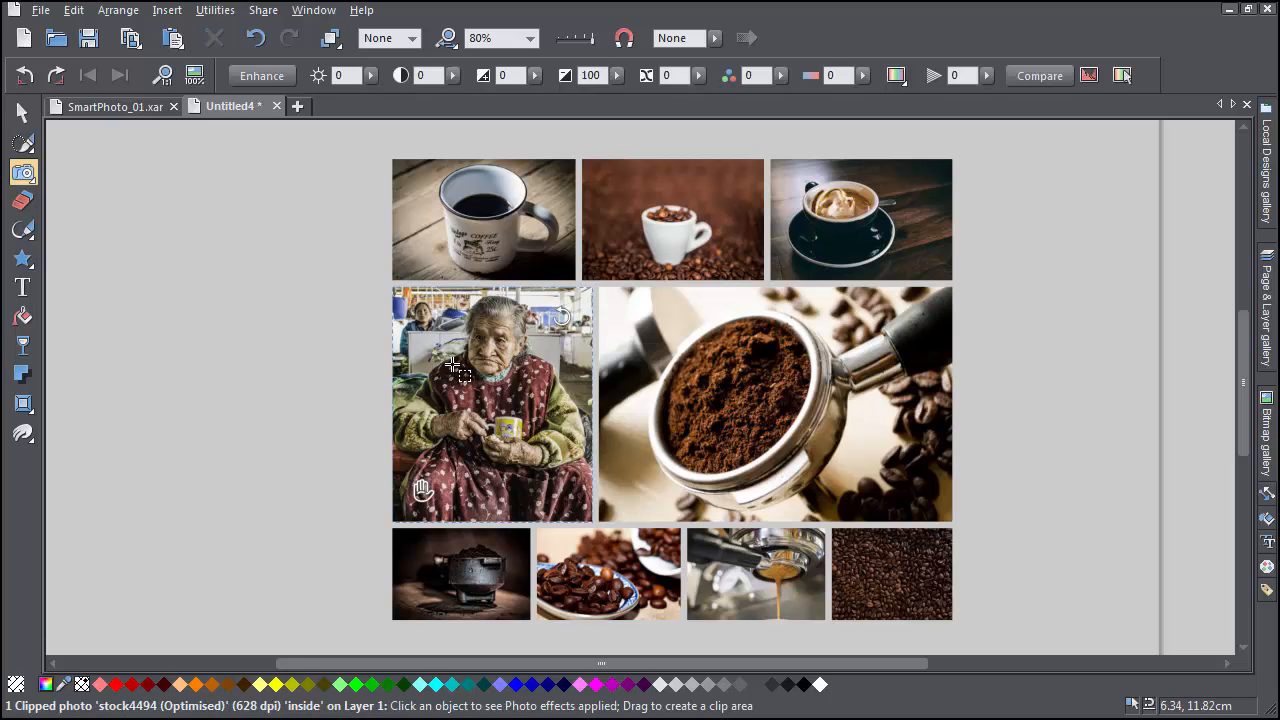
mouse_move(617, 367)
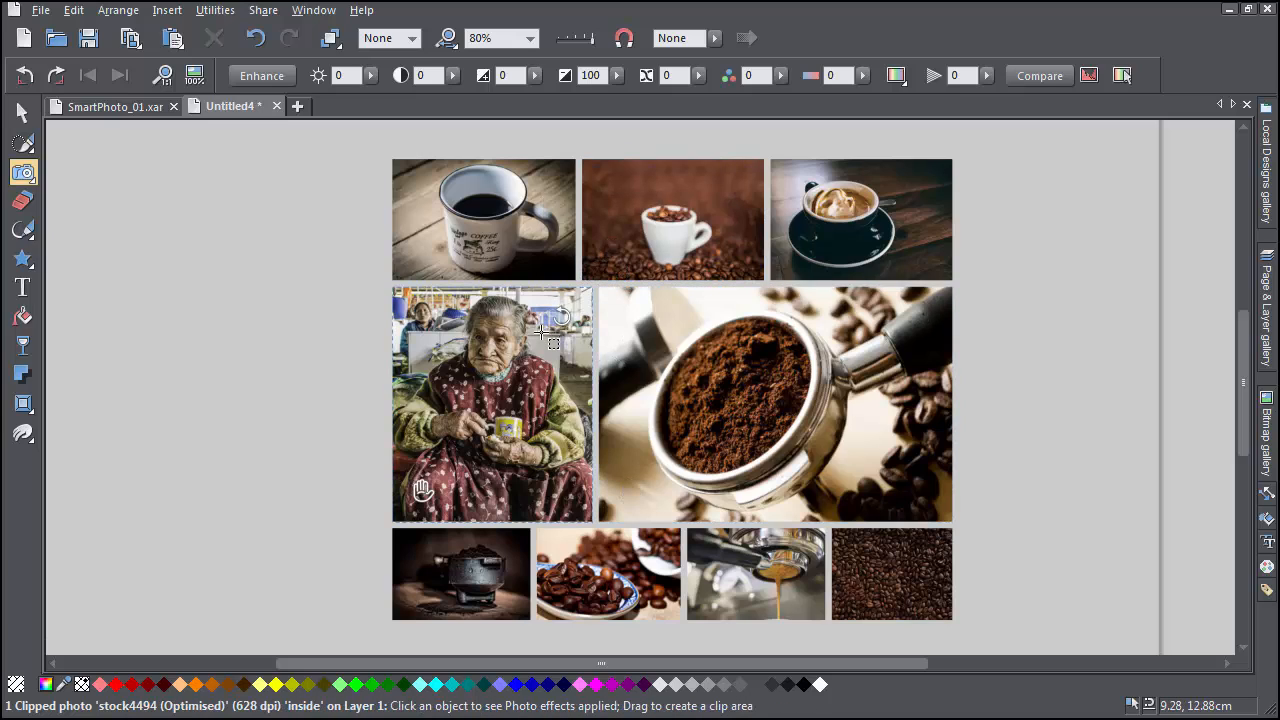
mouse_move(358, 322)
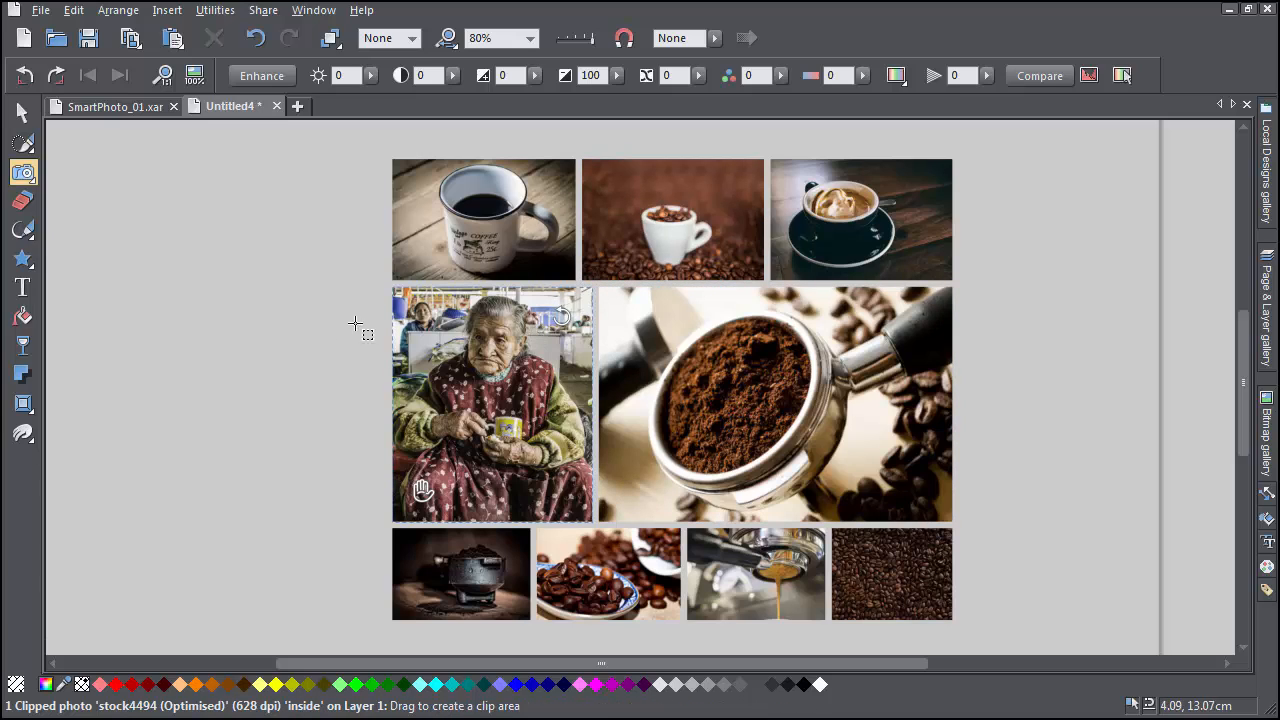
left_click(22, 259)
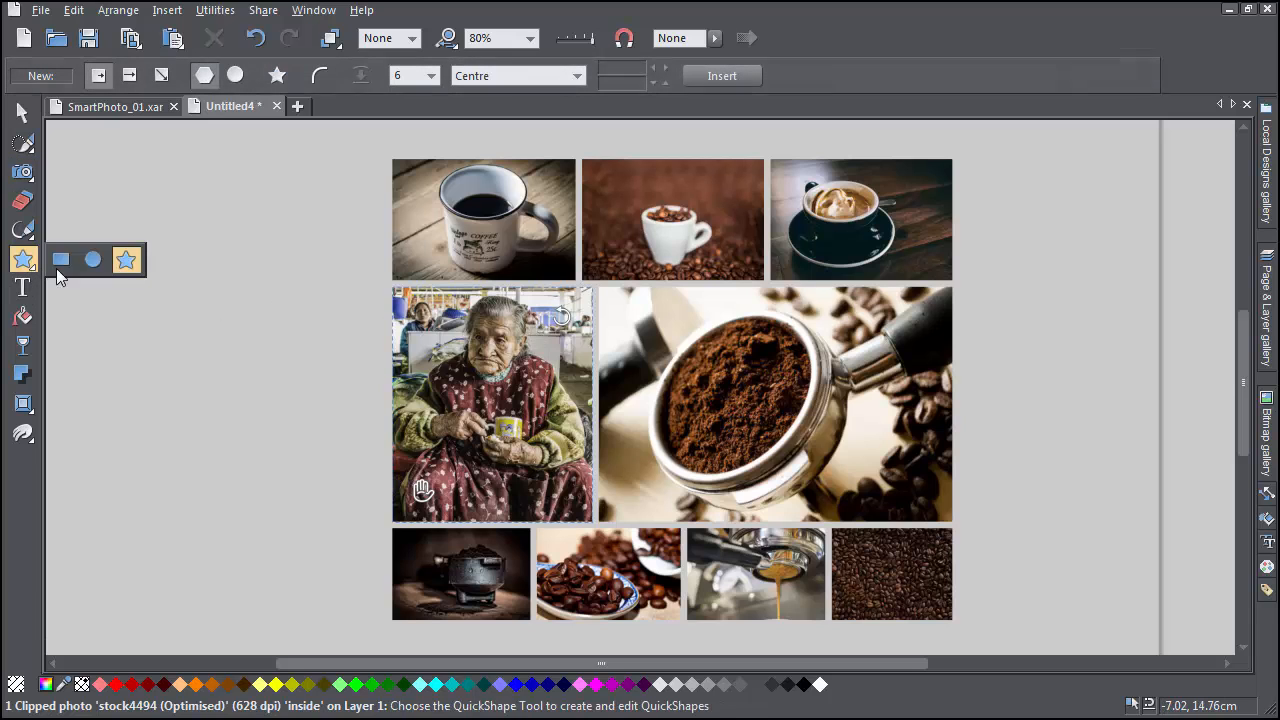
left_click(126, 260)
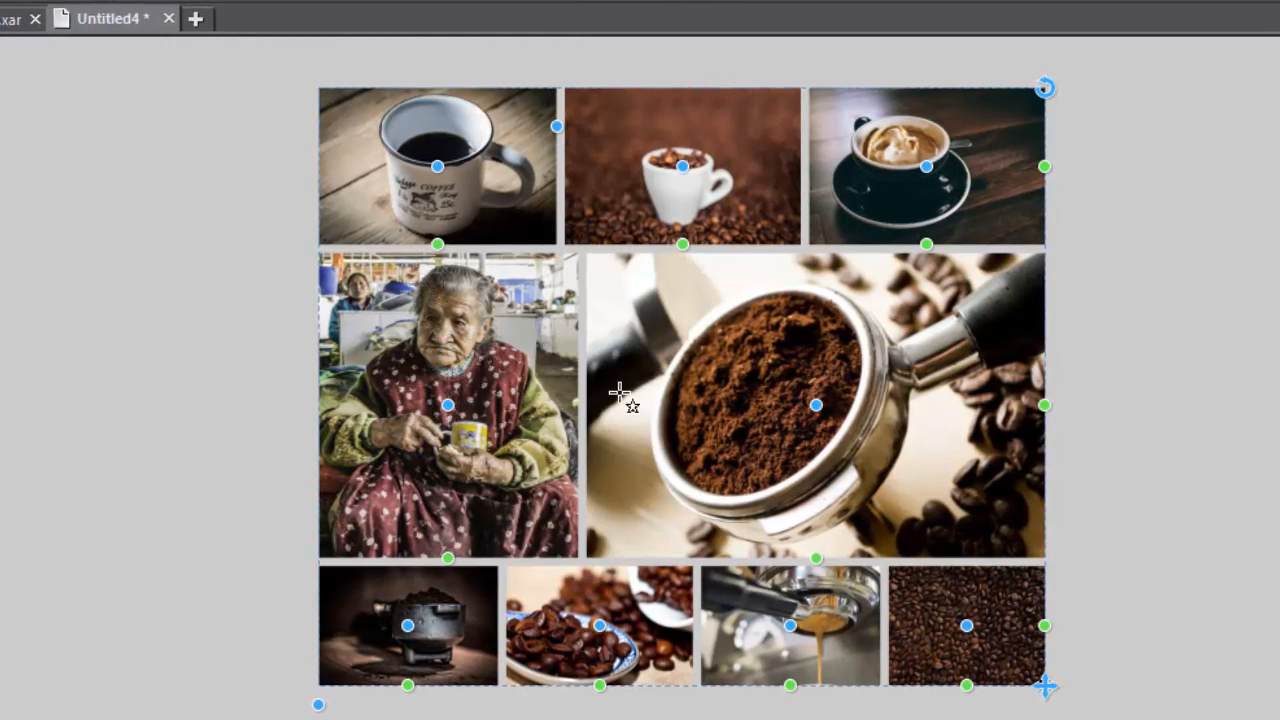
mouse_move(817, 408)
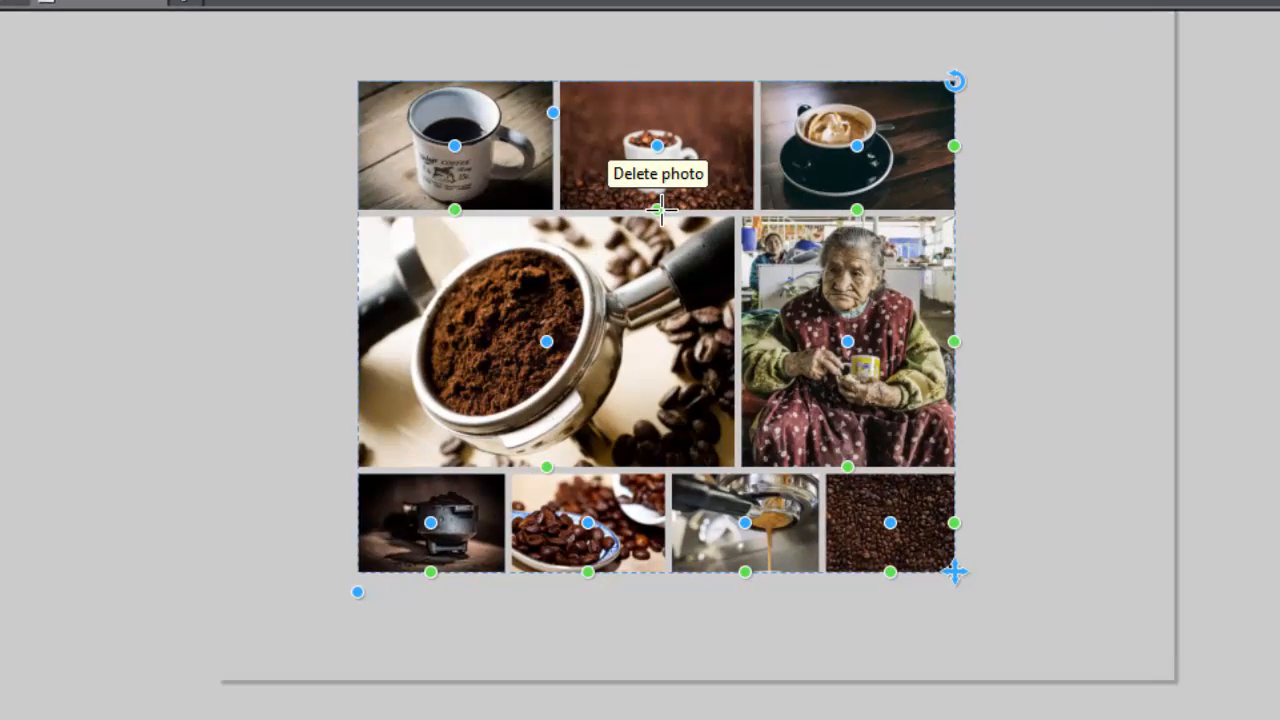
Step: Delete the white cup photo from the top row of the grid
left_click(657, 173)
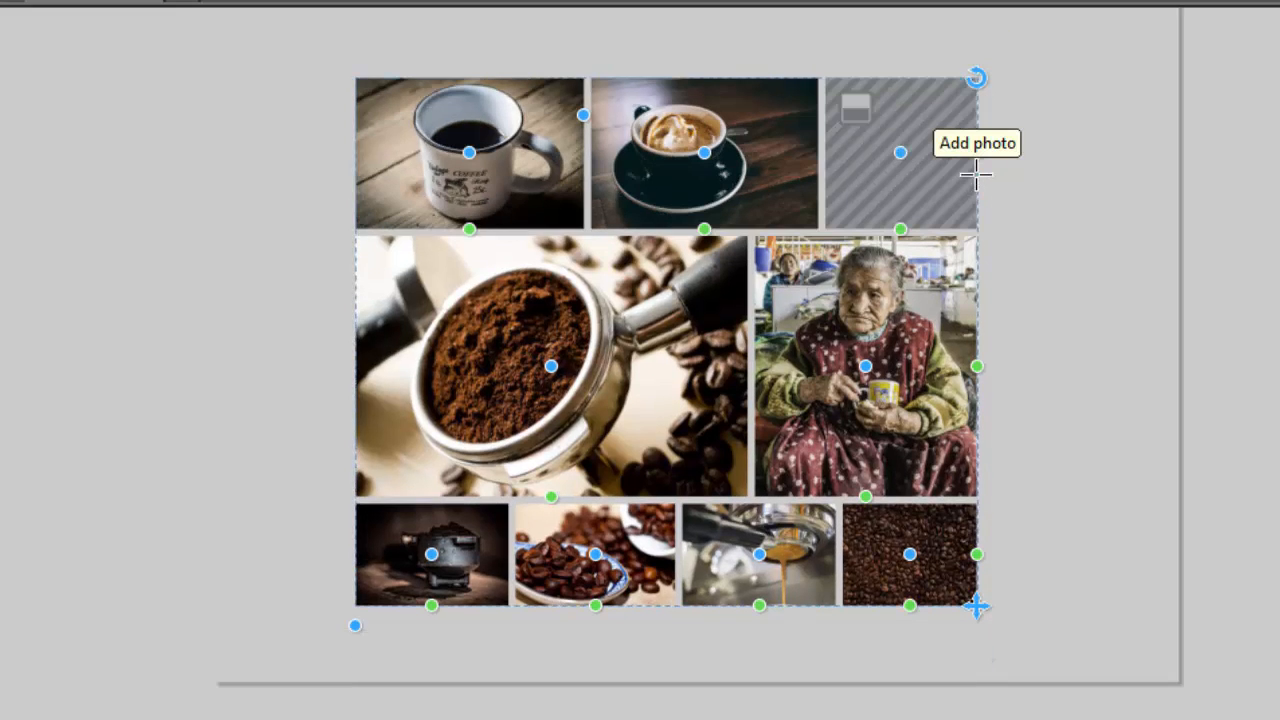
mouse_move(955, 388)
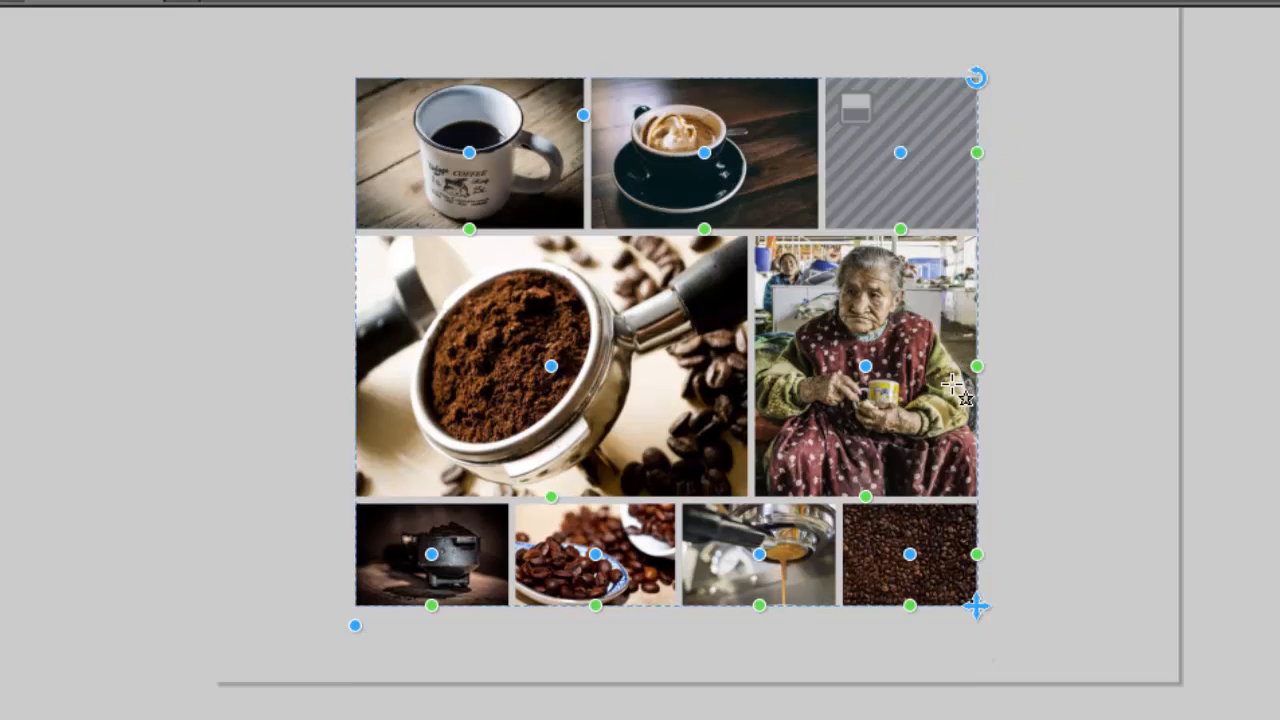
Step: Enlarge the portrait tile in the middle row and reshape the grid into a squarer layout
left_click_drag(977, 607, 977, 527)
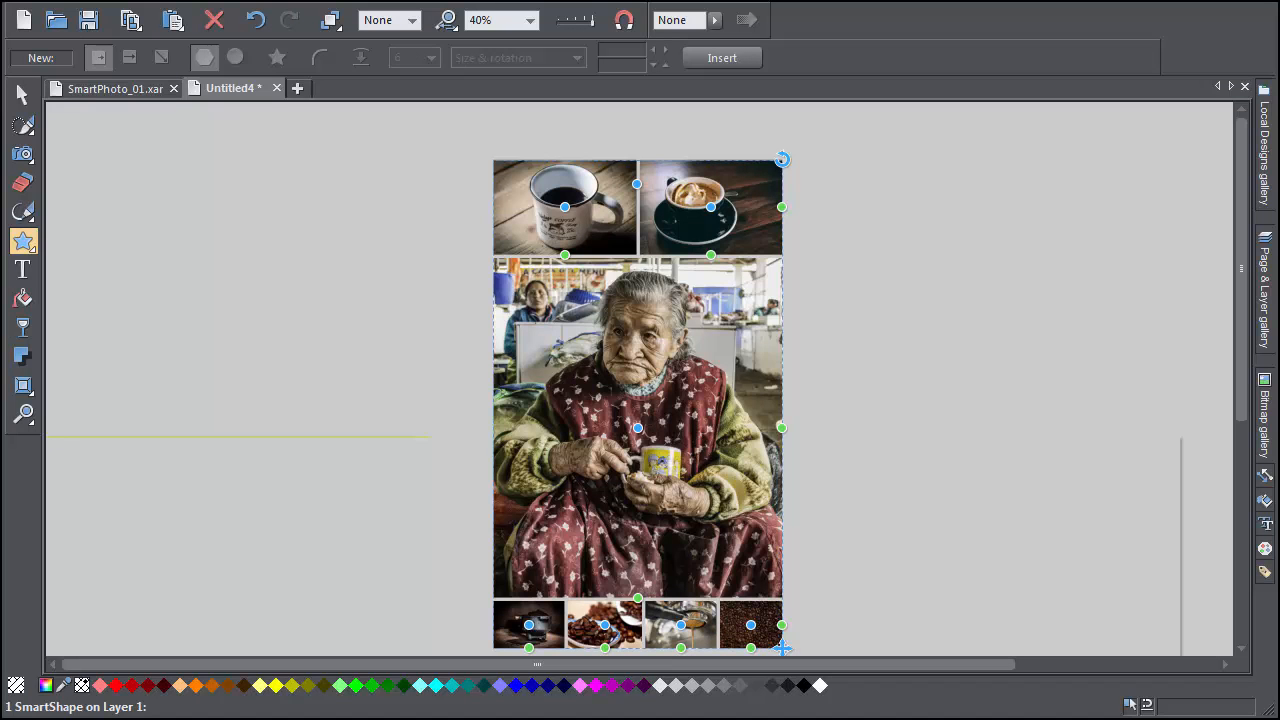
left_click_drag(783, 648, 910, 607)
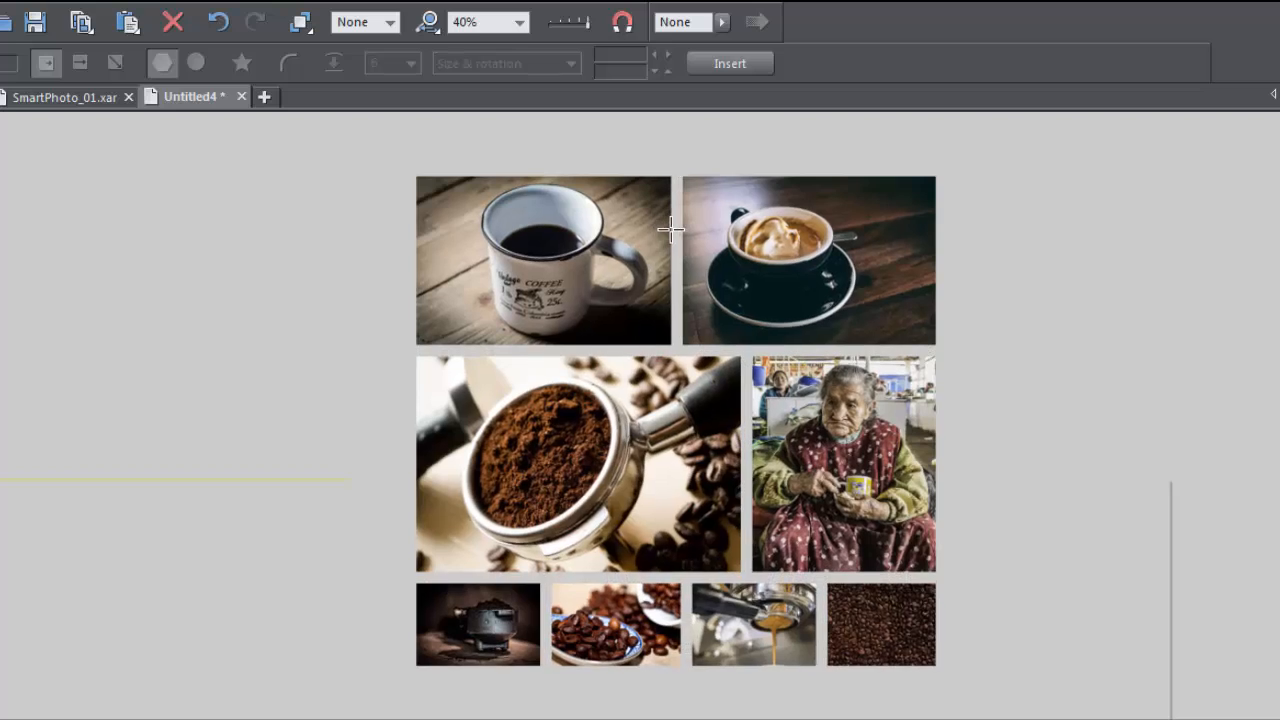
Step: Increase the gap spacing between the grid's photos
left_click(676, 230)
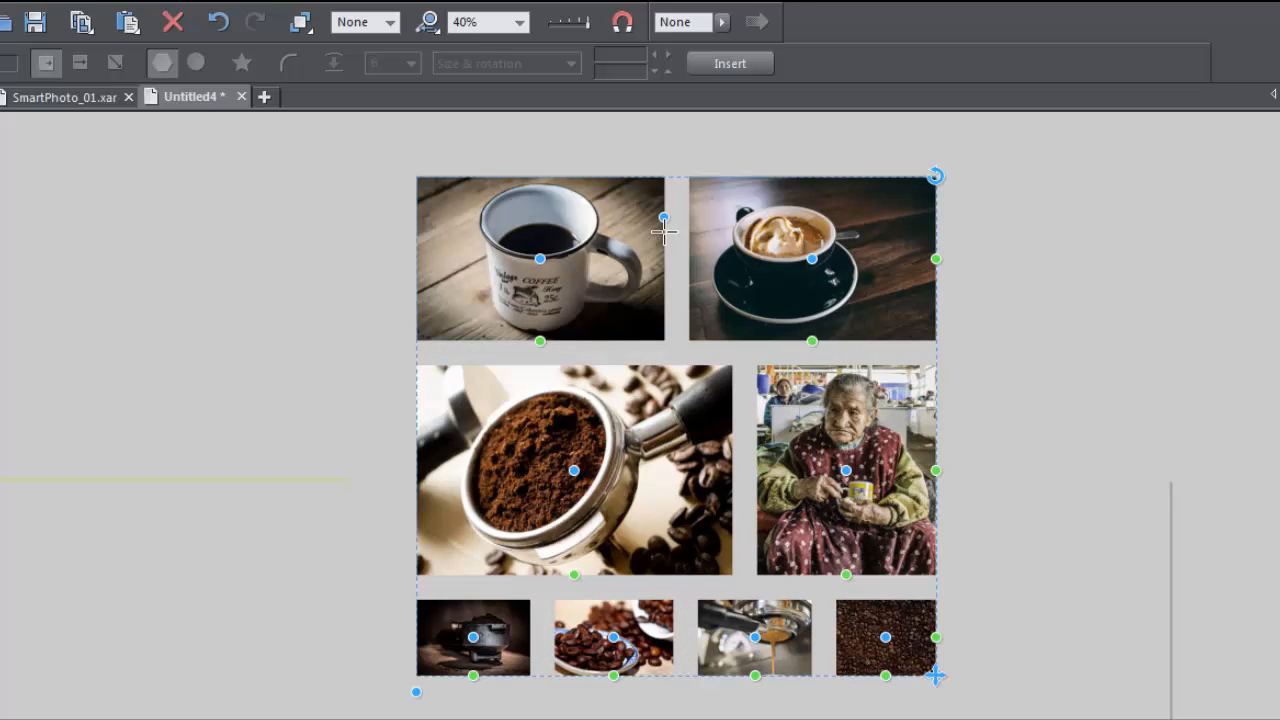